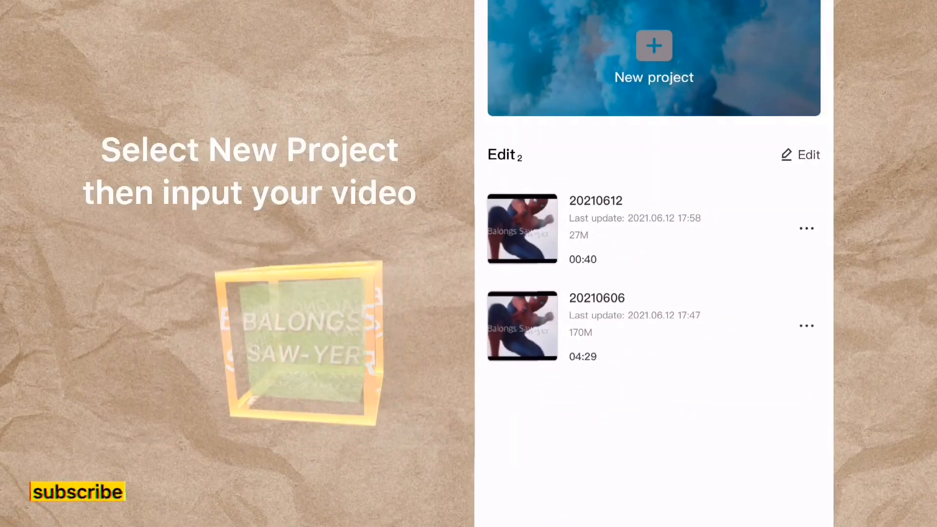
# Create a new project and add the 18-second yoga video from the gallery
pyautogui.click(653, 58)
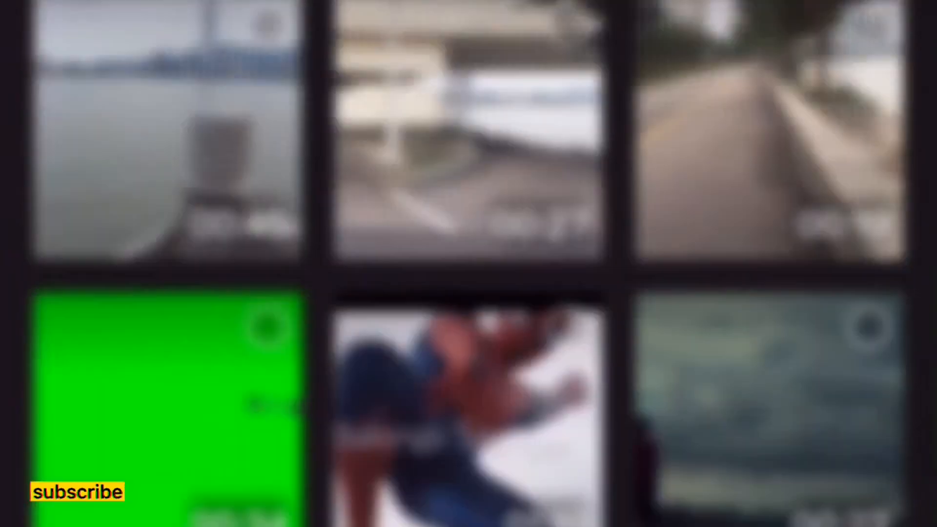
pyautogui.scroll(-3)
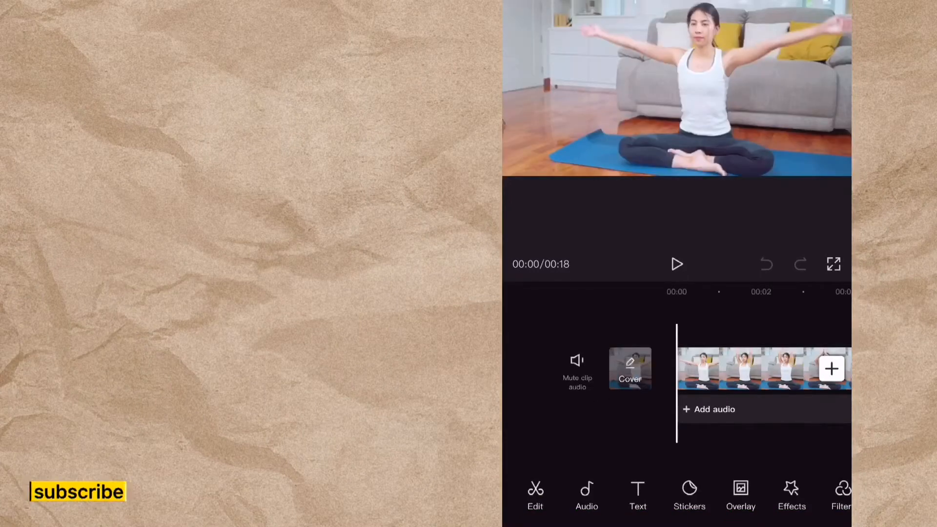
# Shorten the yoga clip from 18 to 15 seconds
pyautogui.click(676, 263)
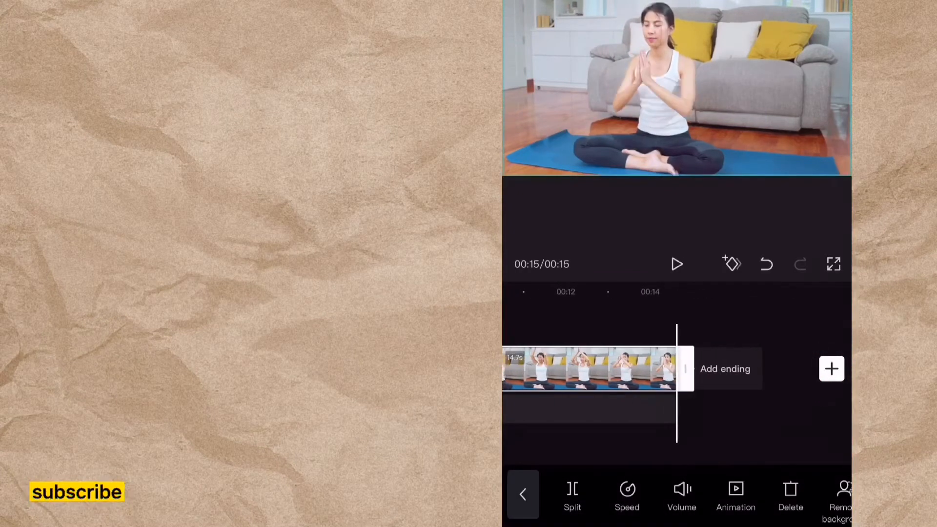
pyautogui.click(523, 494)
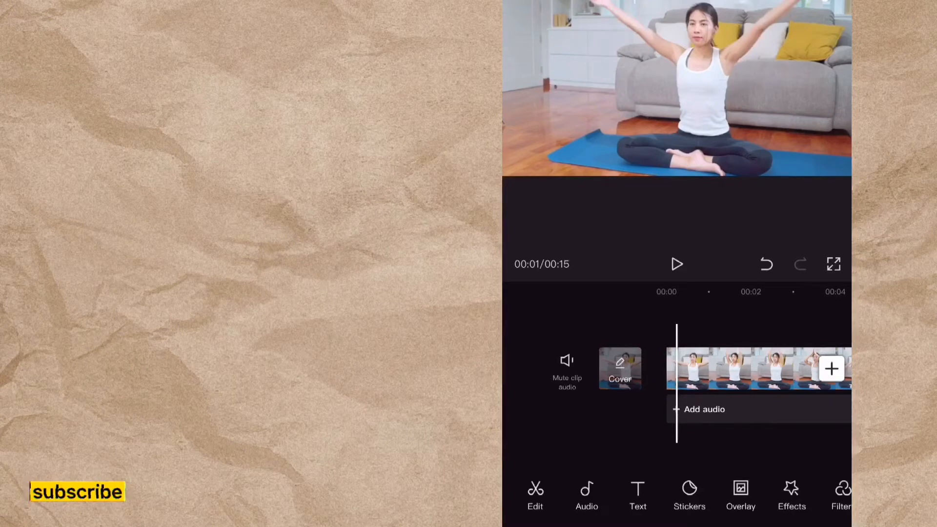
# Apply the Basic Blur effect to the full length of the yoga clip
pyautogui.click(791, 495)
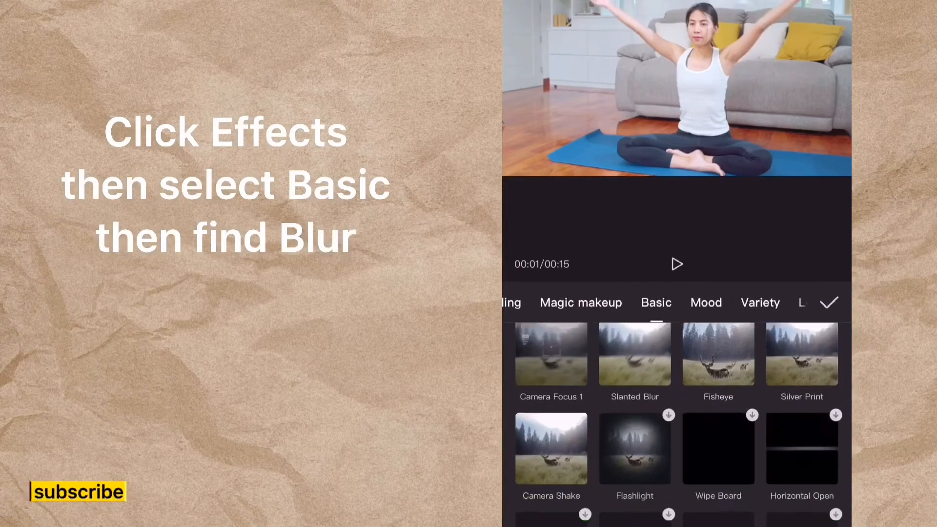
pyautogui.scroll(-3)
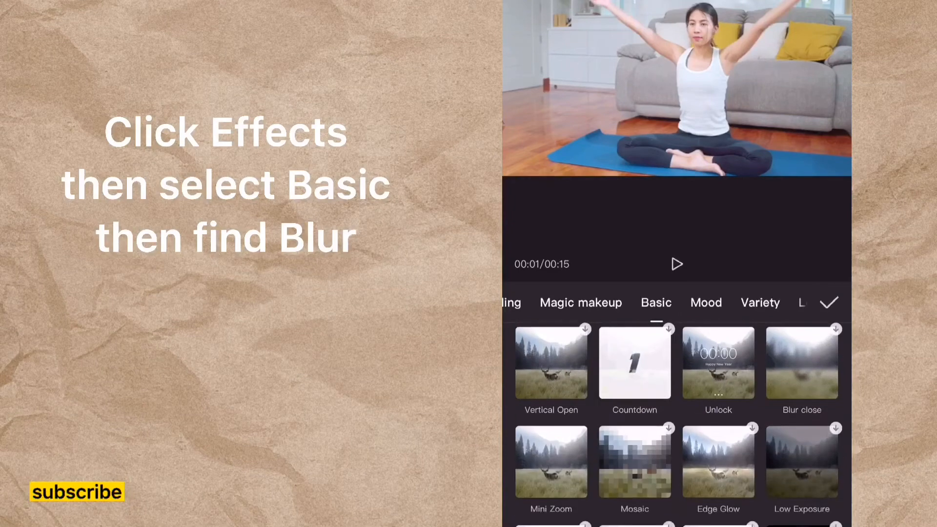
pyautogui.scroll(-3)
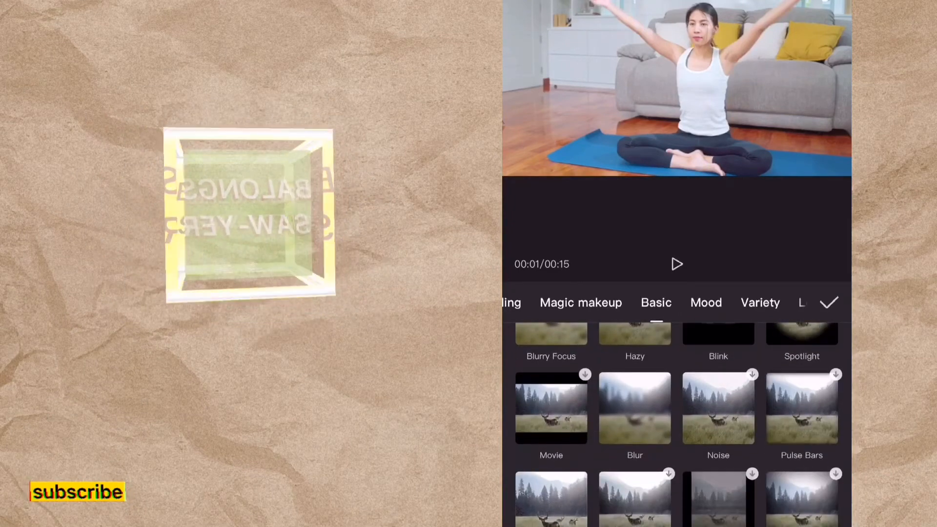
pyautogui.click(634, 408)
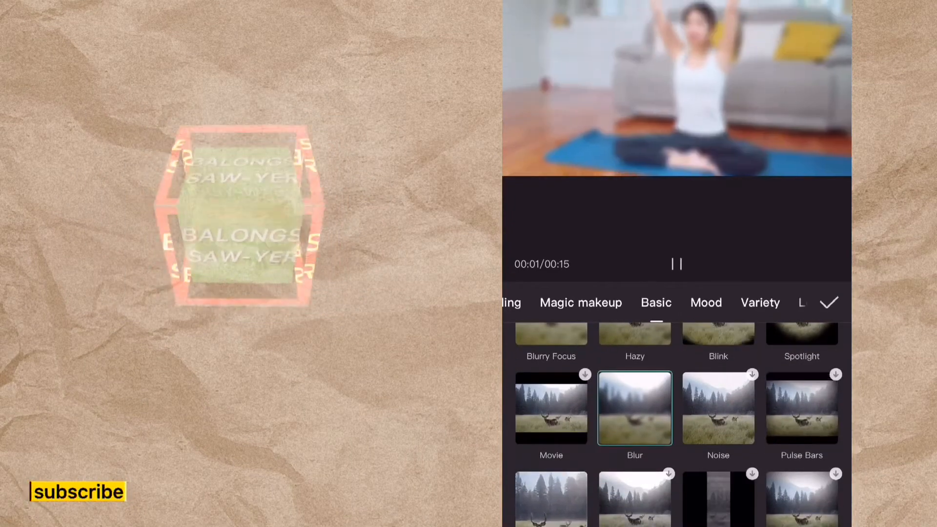
pyautogui.click(829, 302)
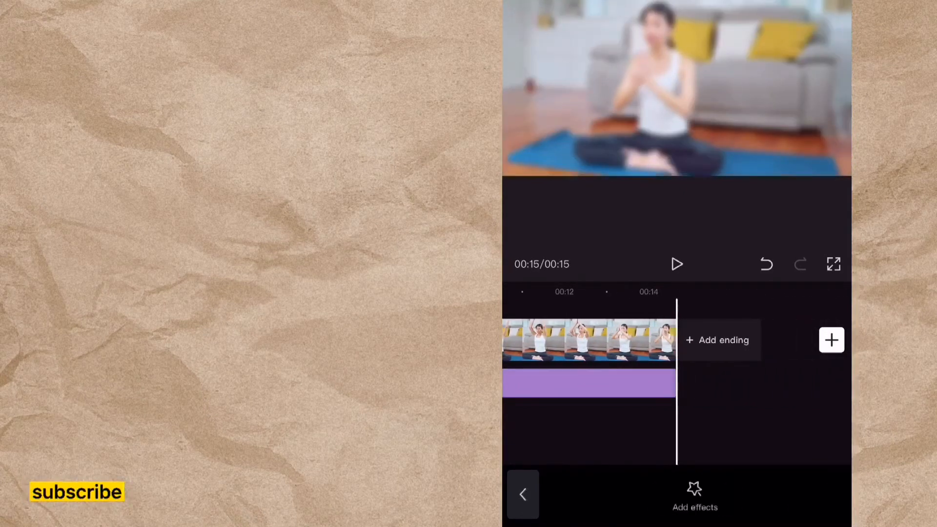
pyautogui.hscroll(3)
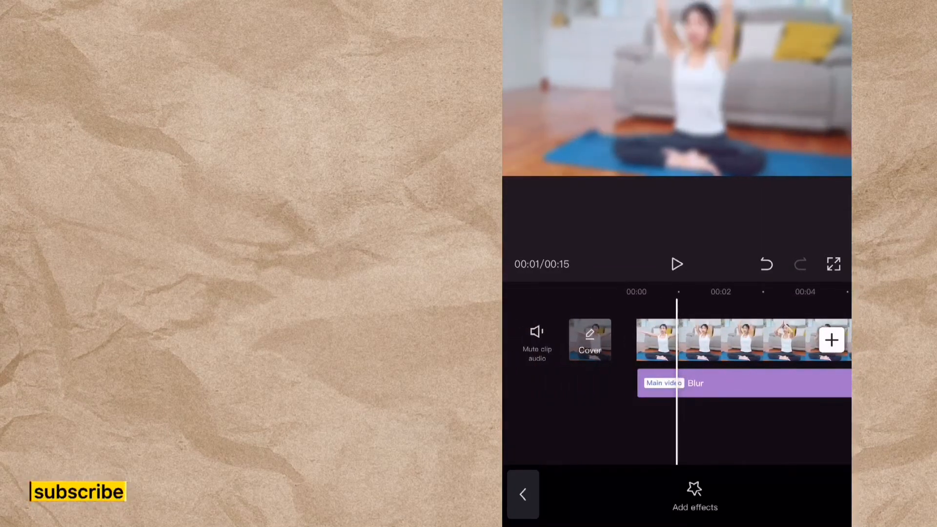
pyautogui.click(522, 494)
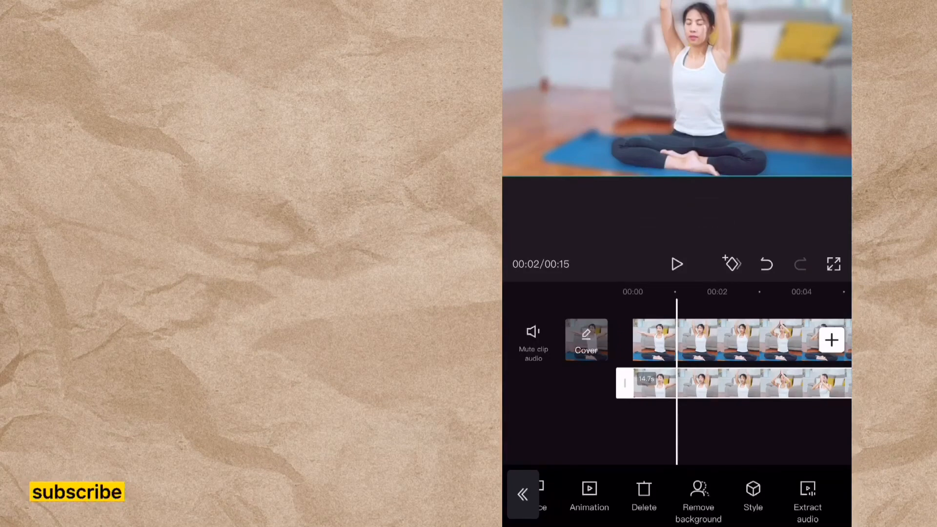
# Remove the background from the overlay copy of the yoga clip
pyautogui.click(834, 264)
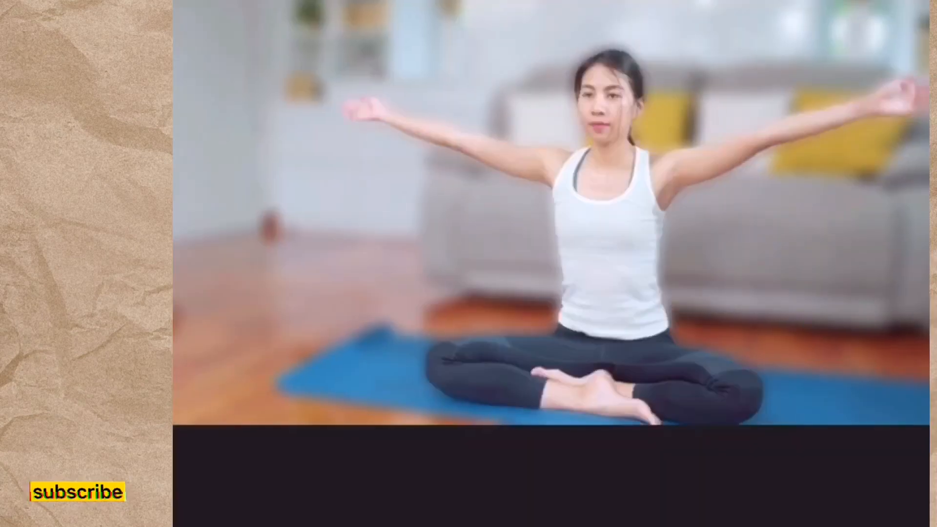